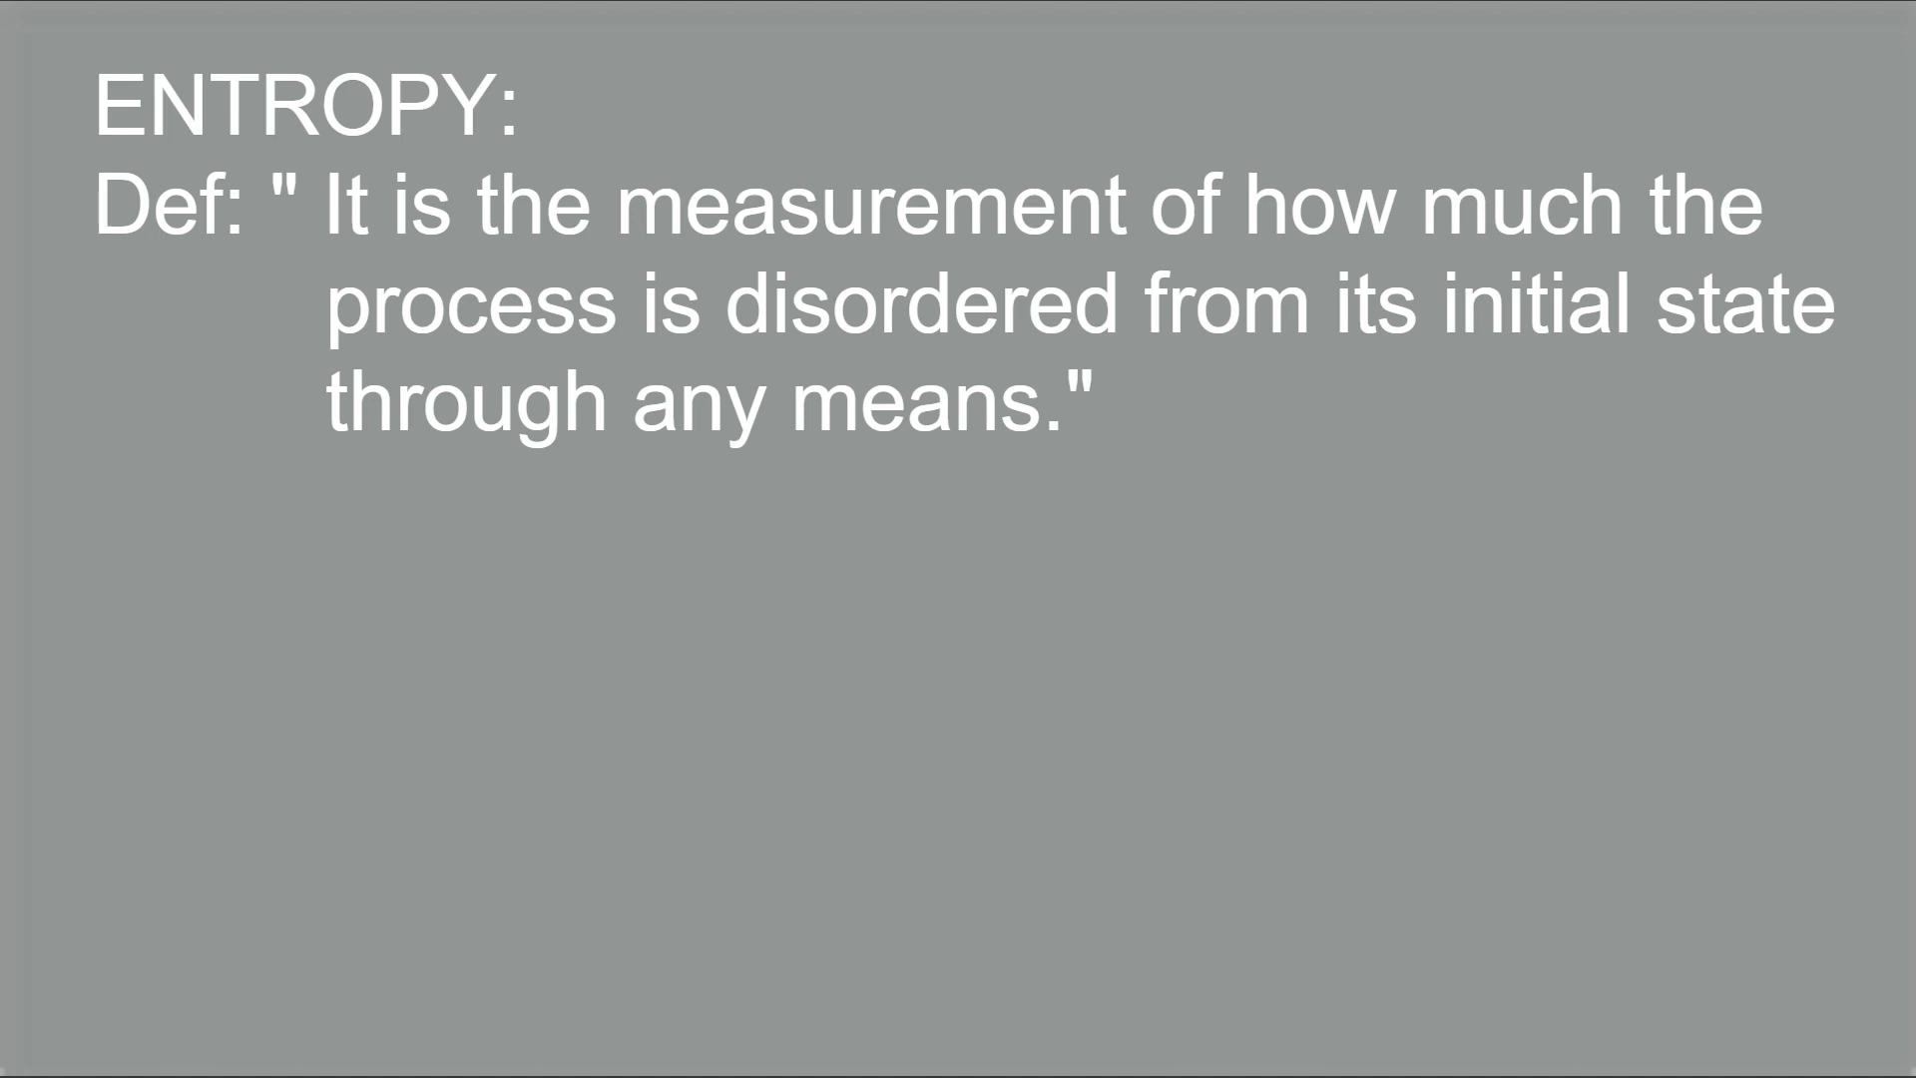
type("Entropy increa")
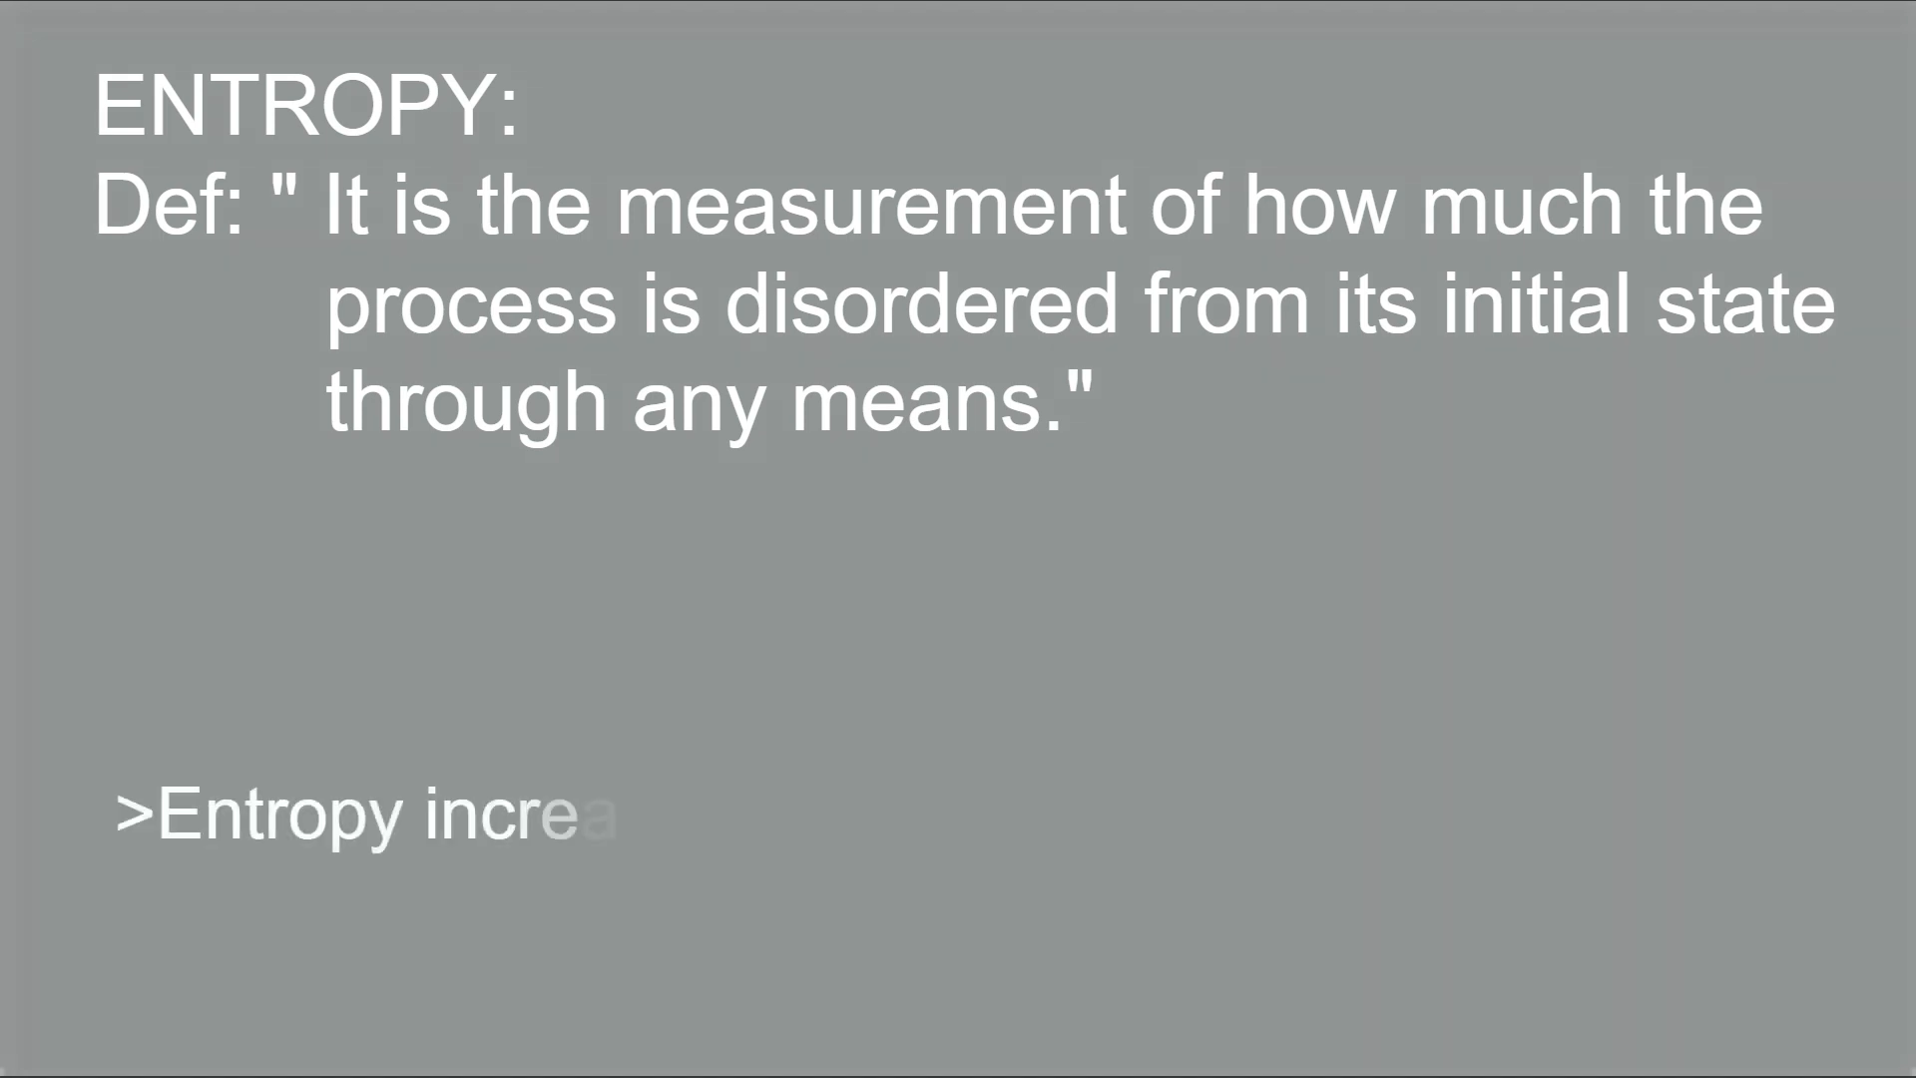
type("ases due to irreversible process.")
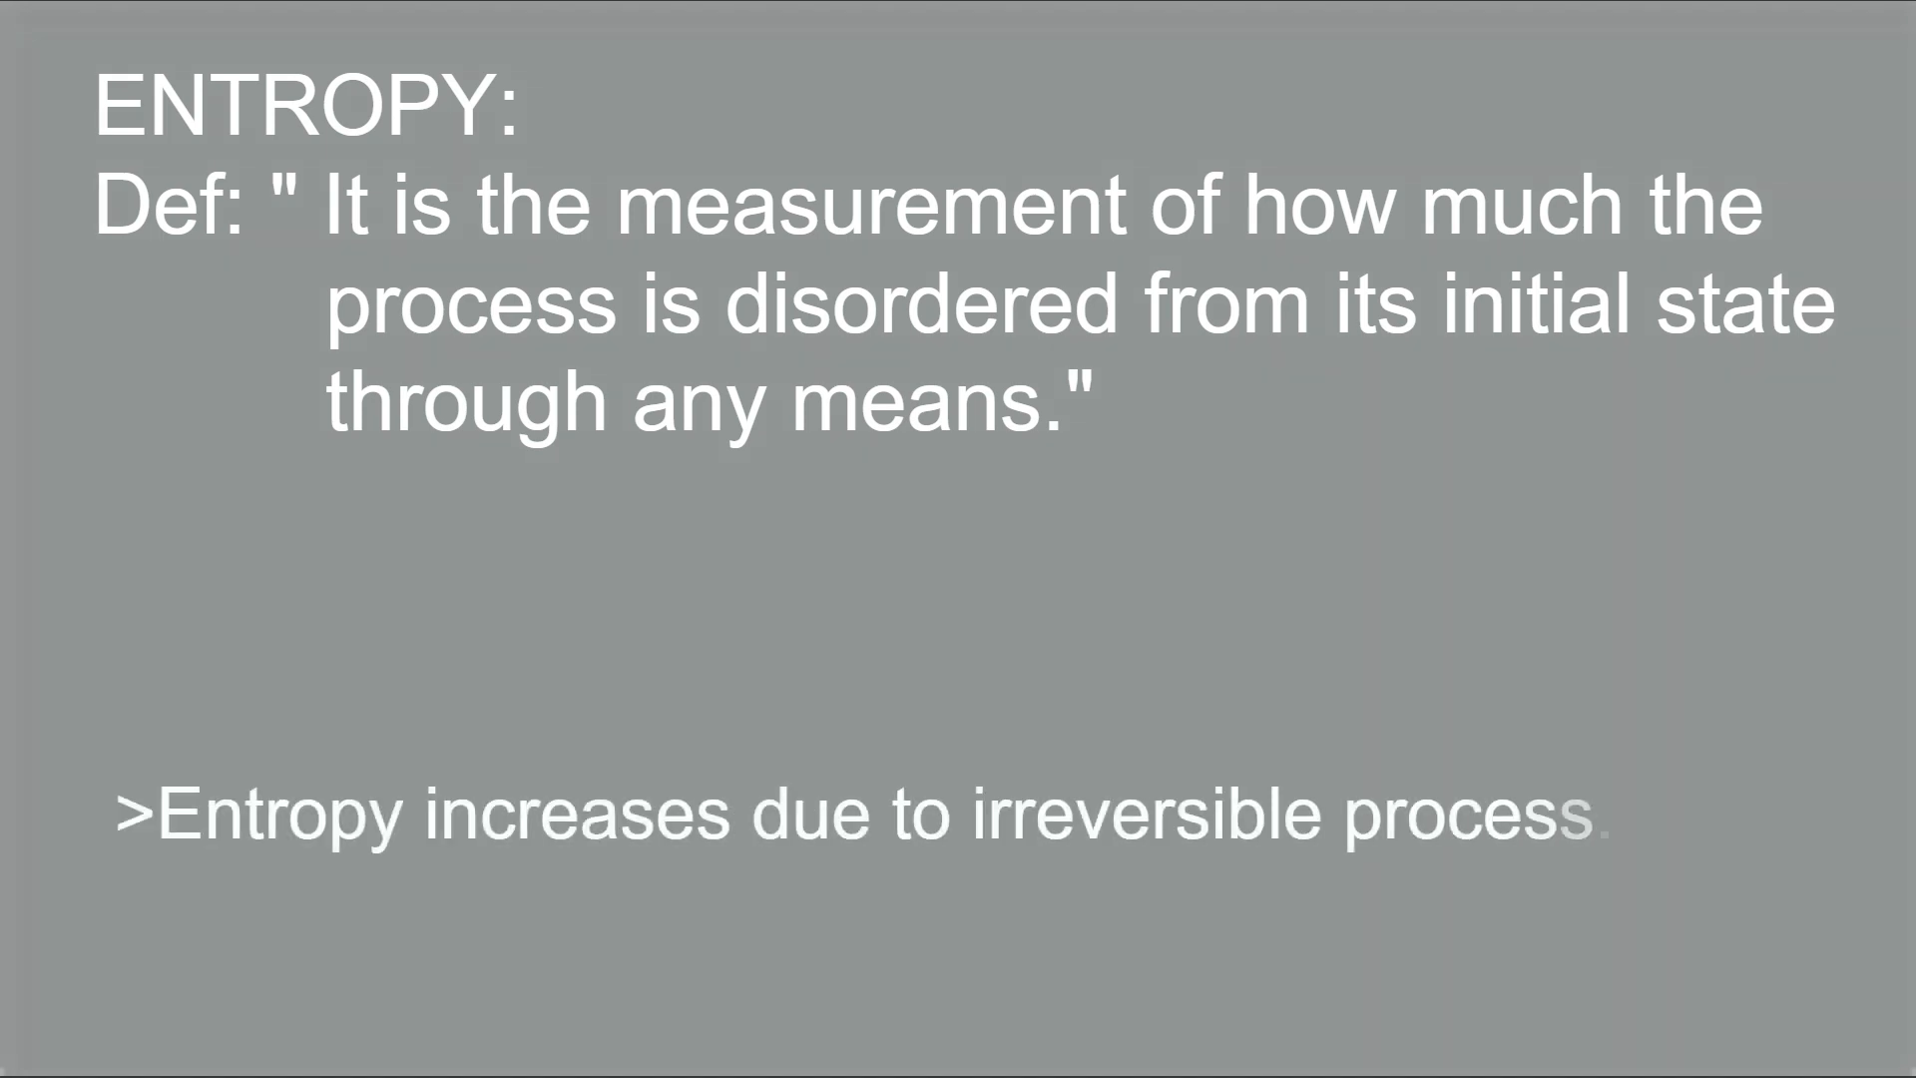